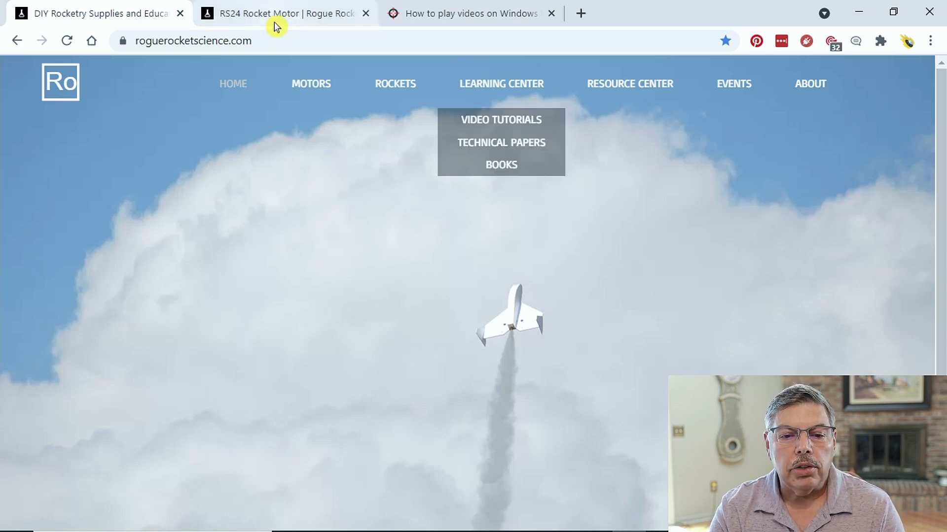
Accept the RS24 safety warning and go to Learning Center's Video Tutorials page
left_click(284, 13)
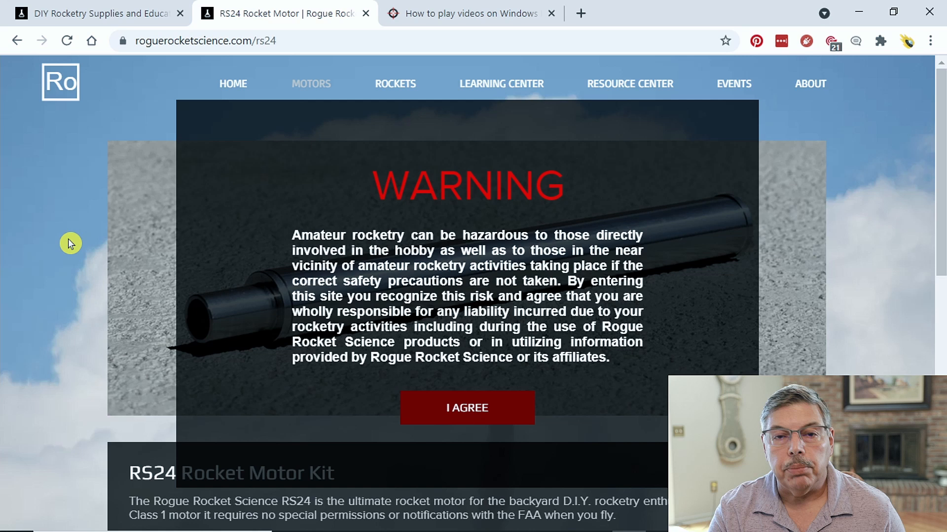
mouse_move(467, 407)
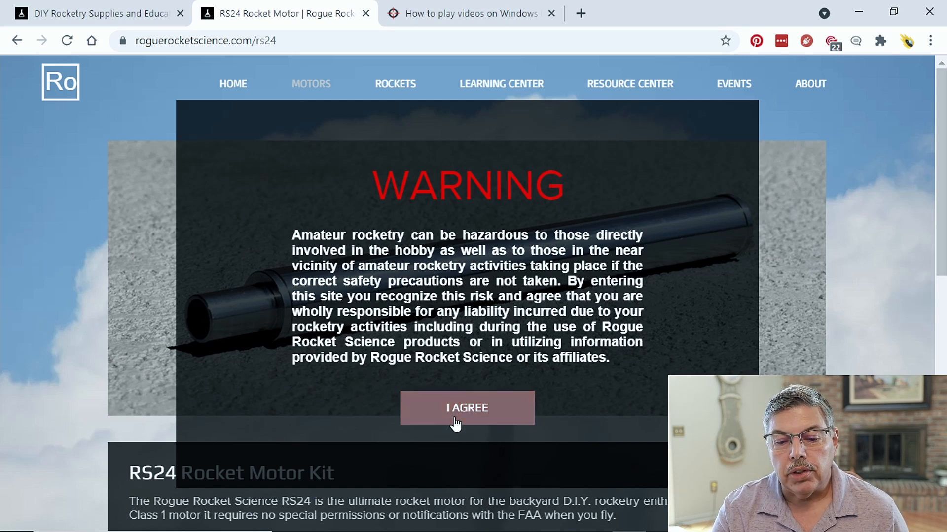
left_click(465, 408)
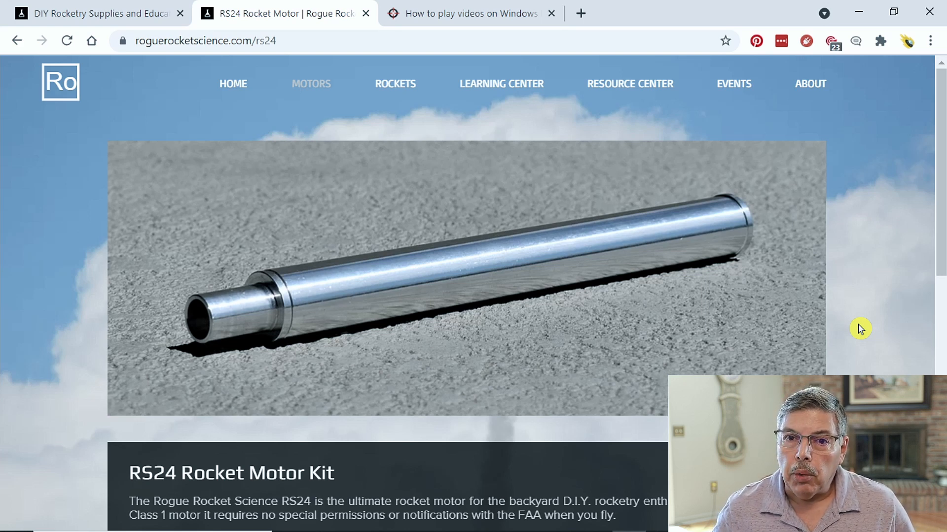
mouse_move(699, 318)
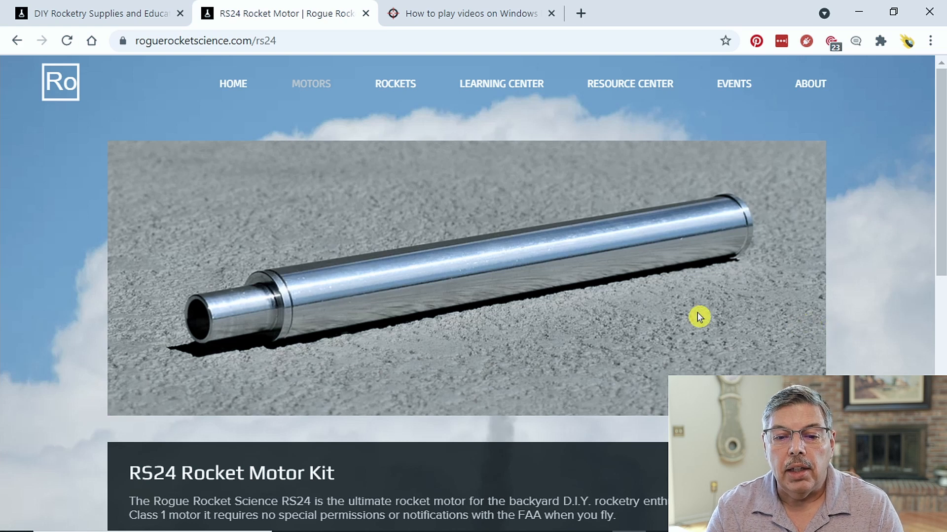
left_click(629, 84)
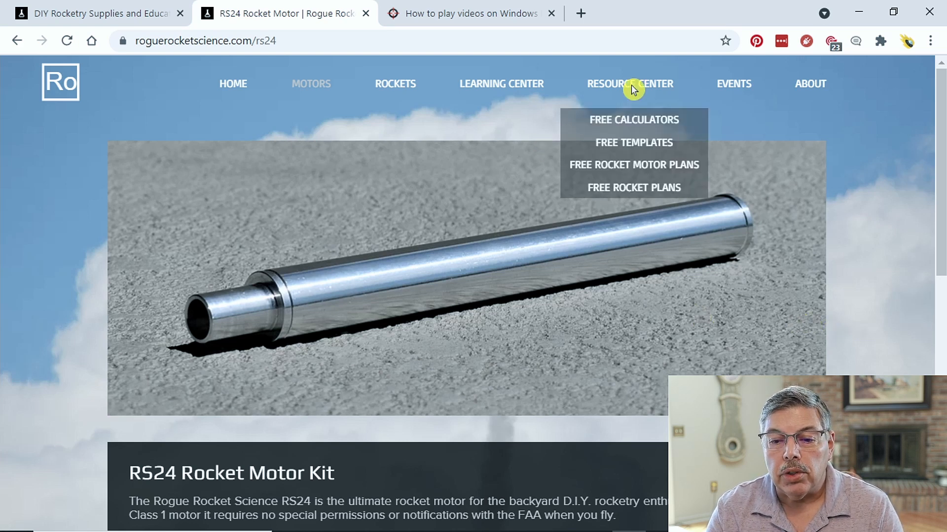
mouse_move(633, 120)
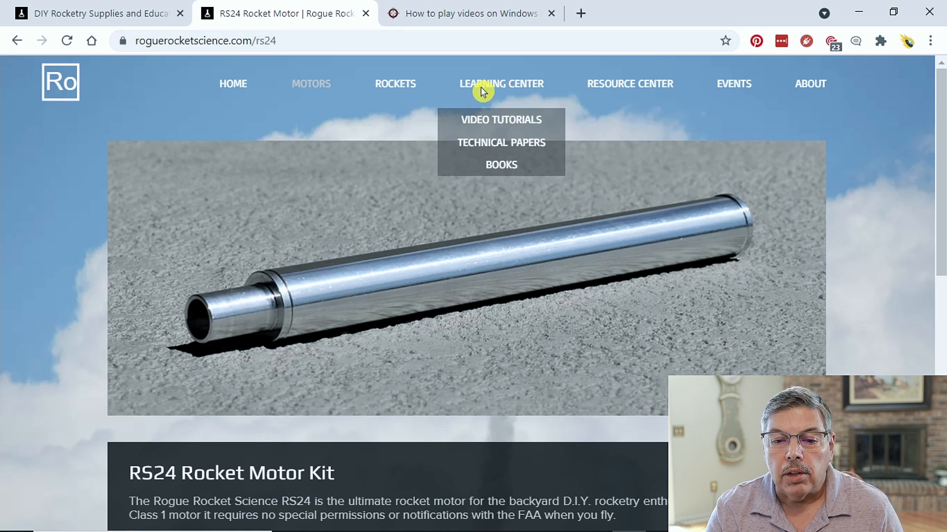
left_click(500, 119)
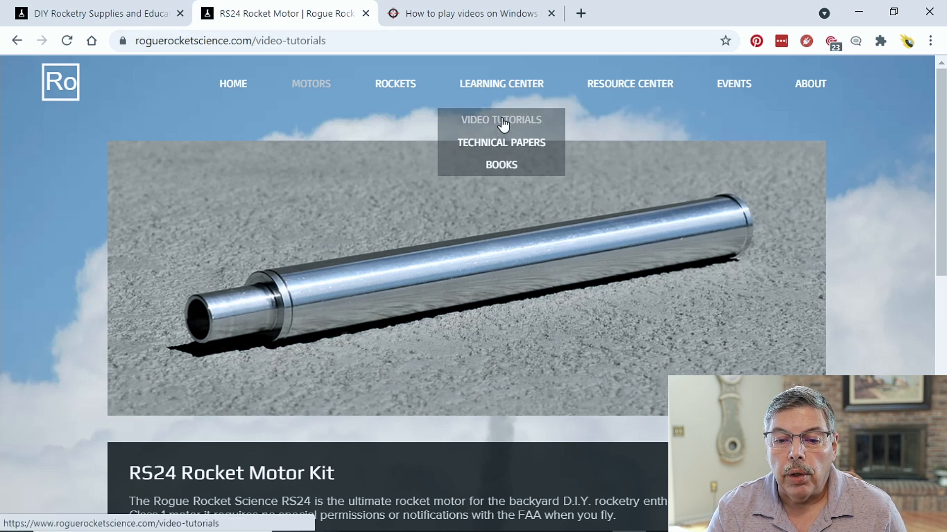
left_click(500, 119)
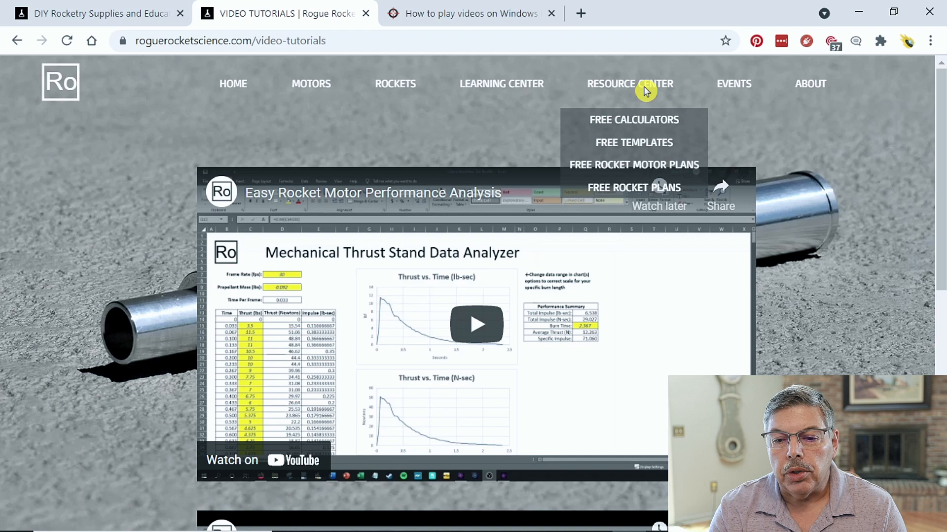
Go to Resource Center's Free Calculators page listing the Thrust Stand Data Analyzer
left_click(633, 119)
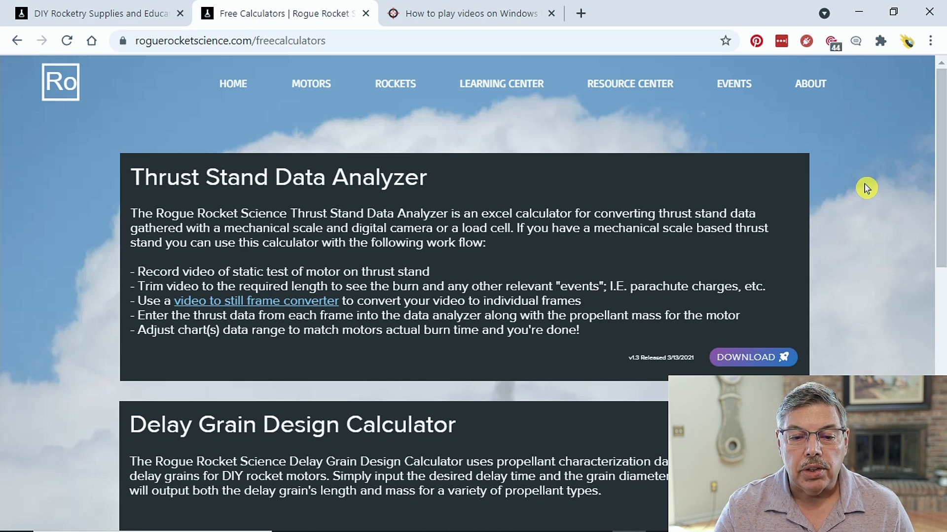
mouse_move(753, 356)
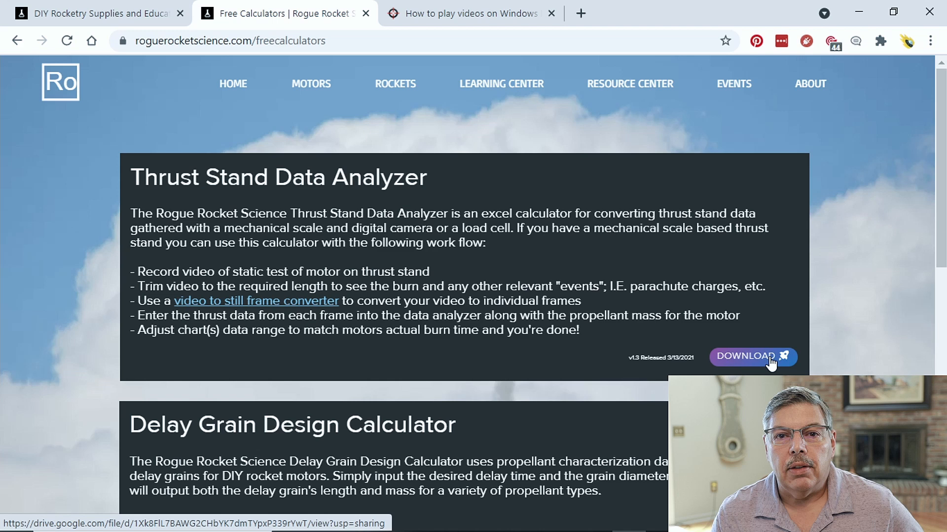
Download the Thrust Stand Data Analyzer file from its Google Drive preview
left_click(745, 356)
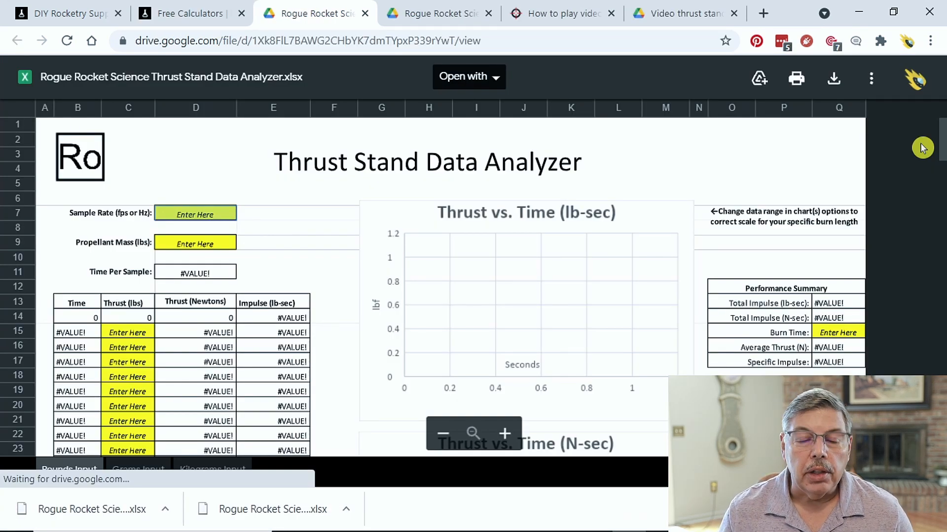
mouse_move(864, 111)
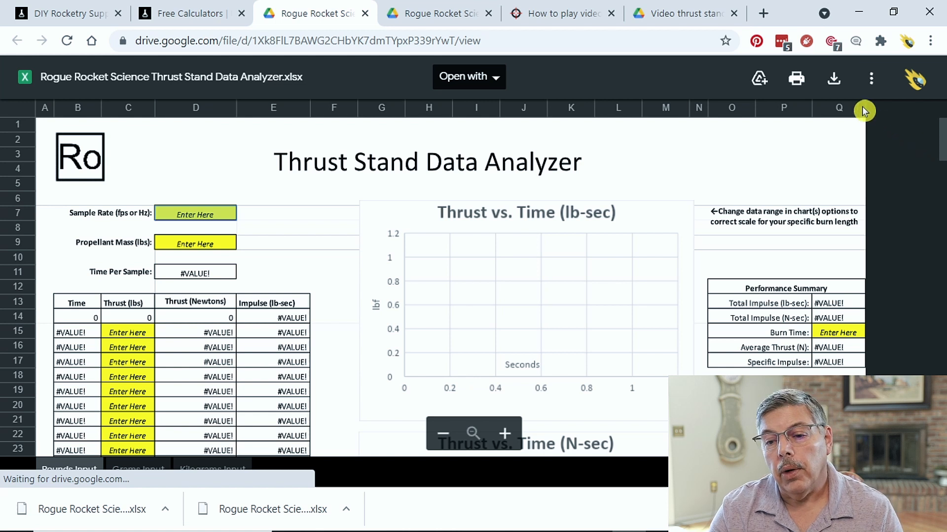
mouse_move(490, 142)
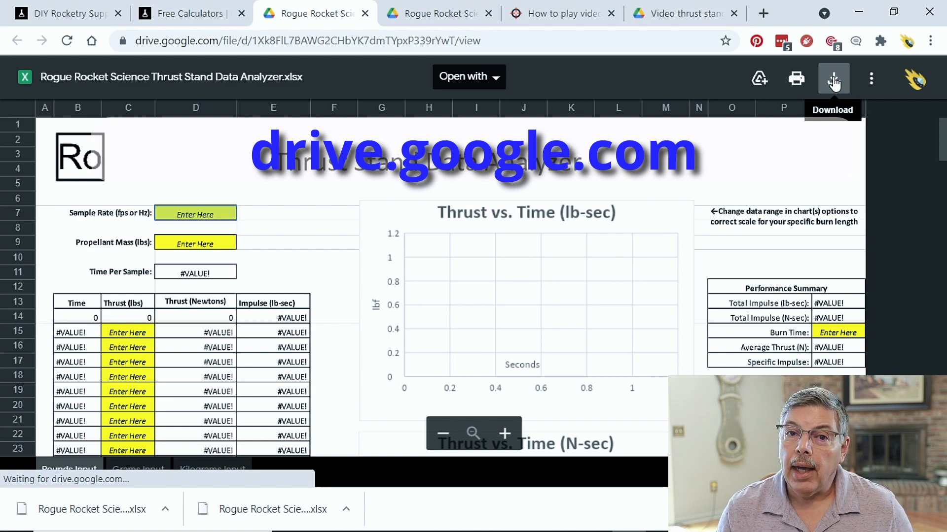
left_click(560, 13)
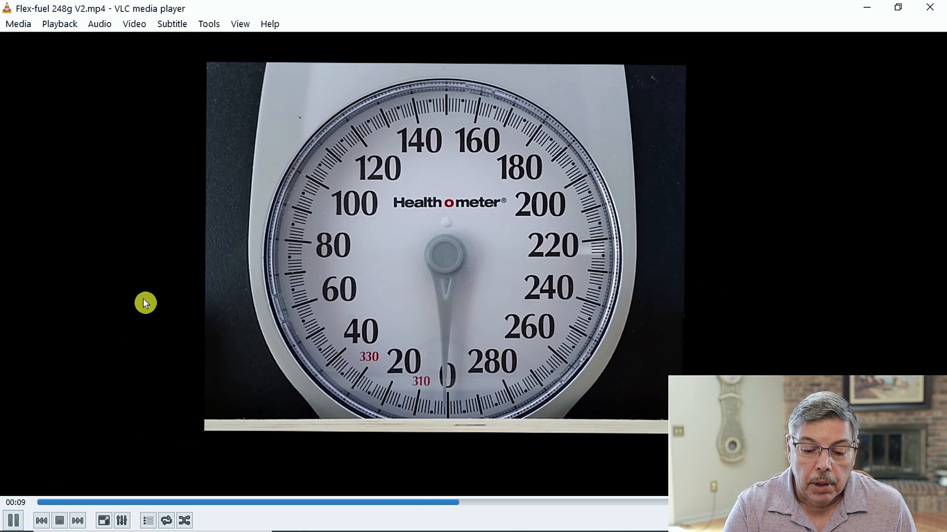
Pause the Flex-fuel 248g V2 scale video at about nine seconds
left_click(13, 521)
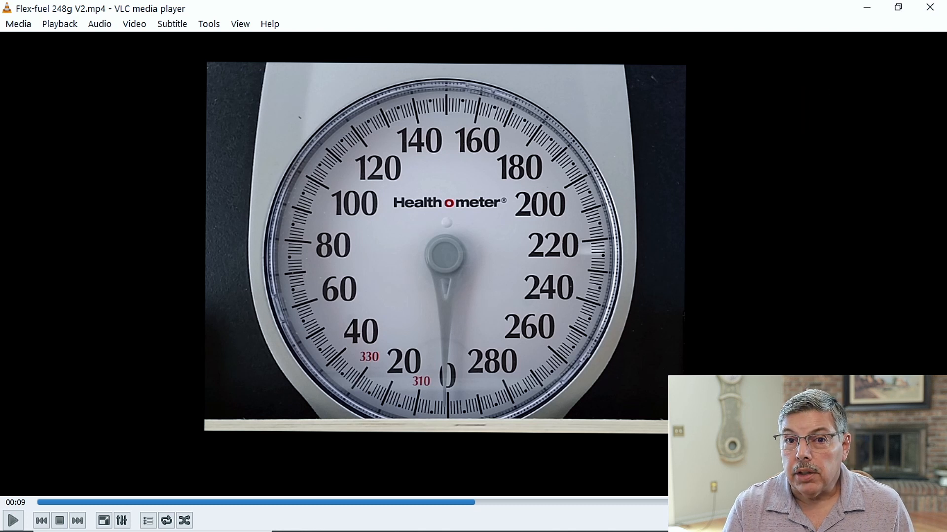
mouse_move(474, 502)
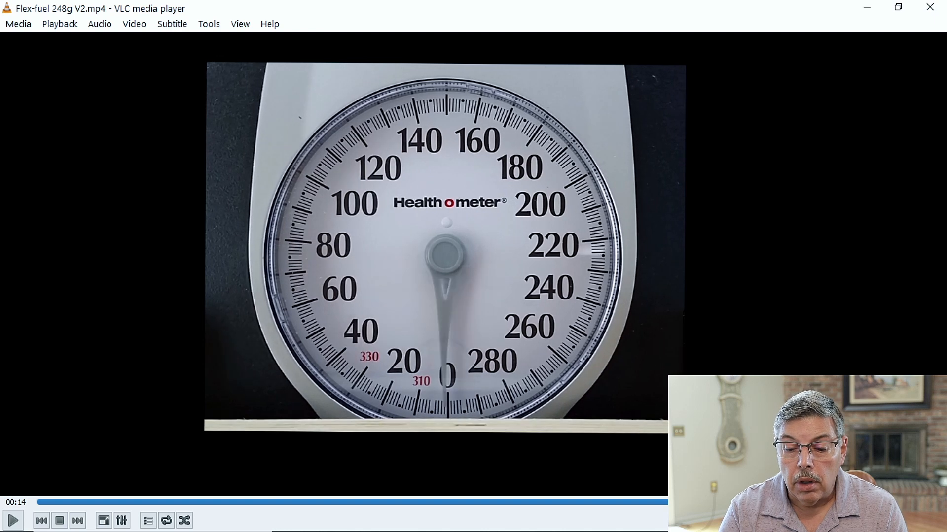
key("e")
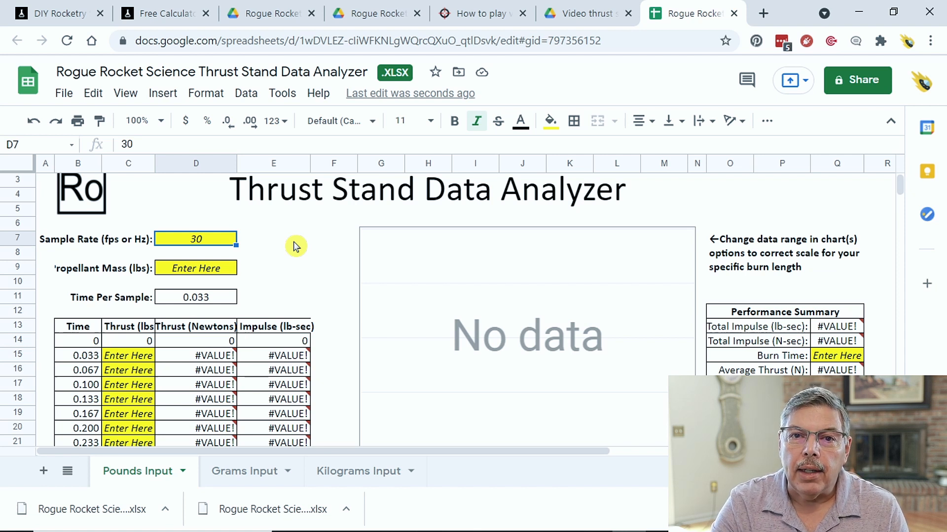
mouse_move(176, 230)
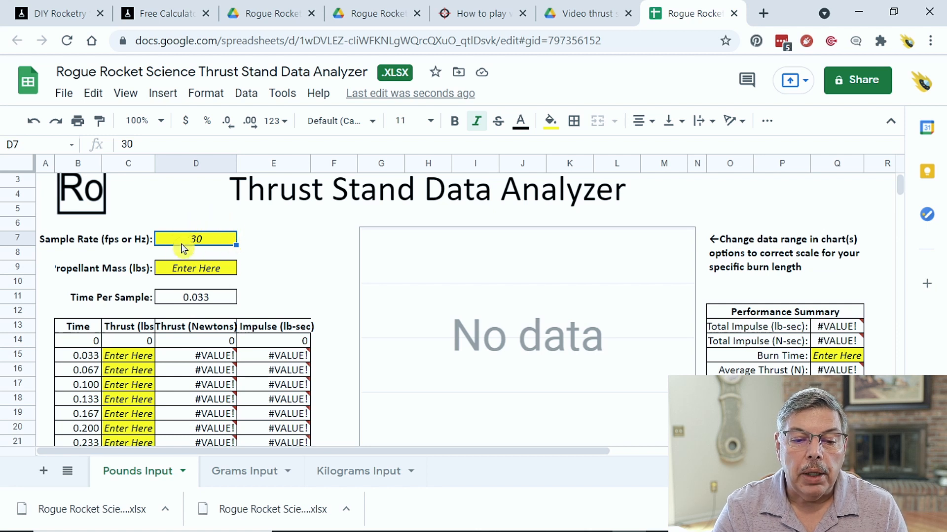
mouse_move(297, 242)
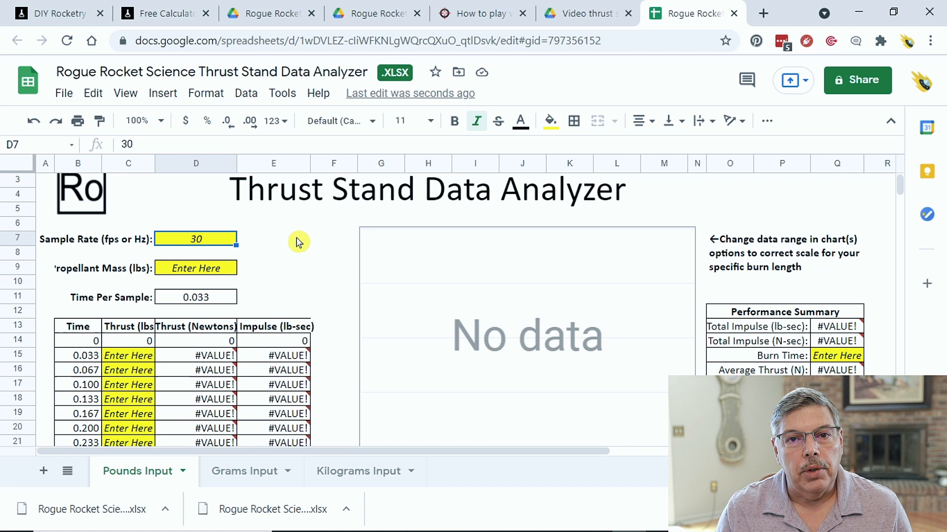
mouse_move(265, 237)
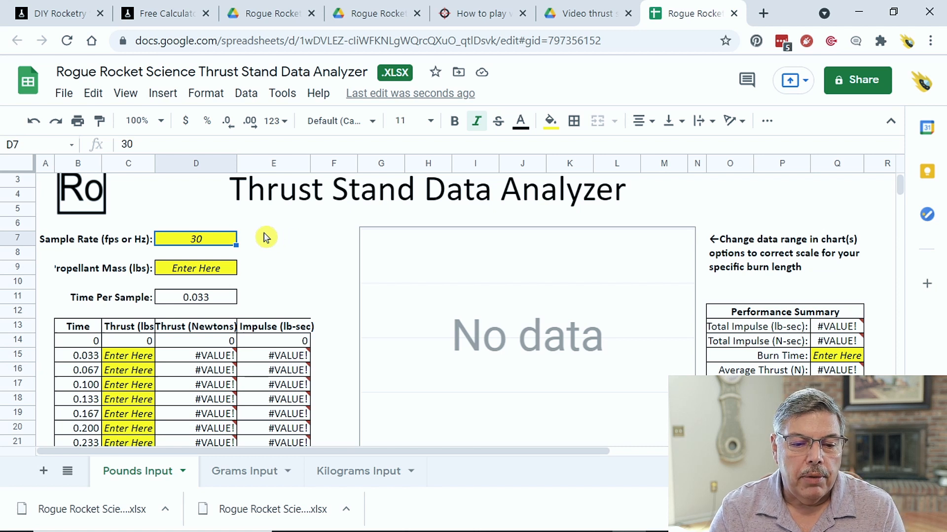
mouse_move(261, 246)
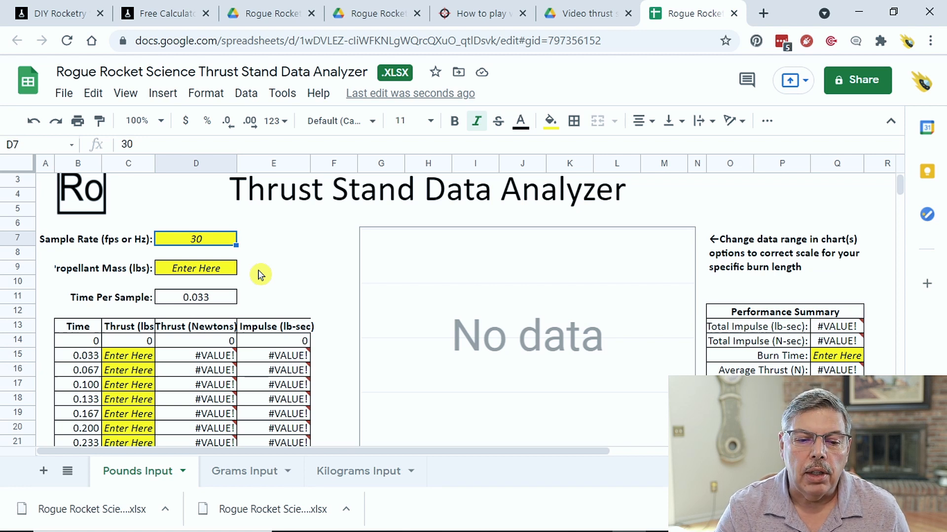
left_click(195, 268)
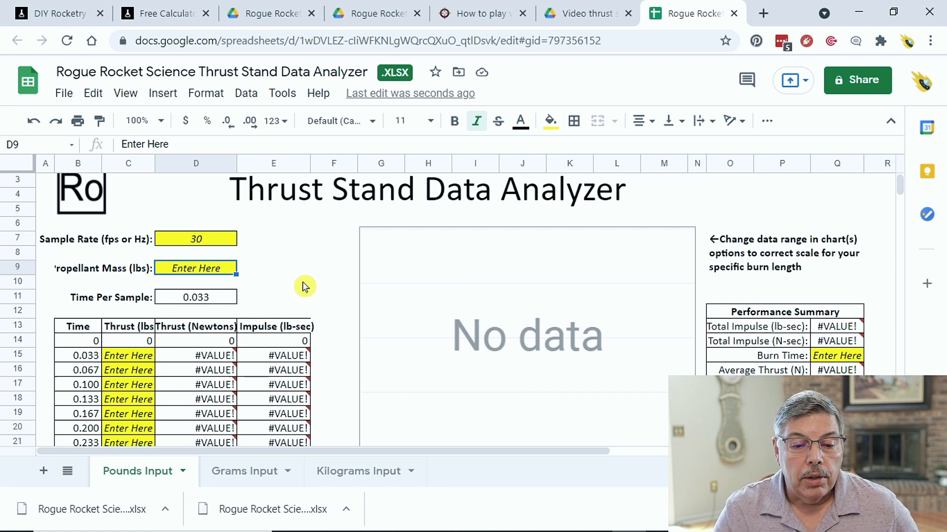
mouse_move(295, 285)
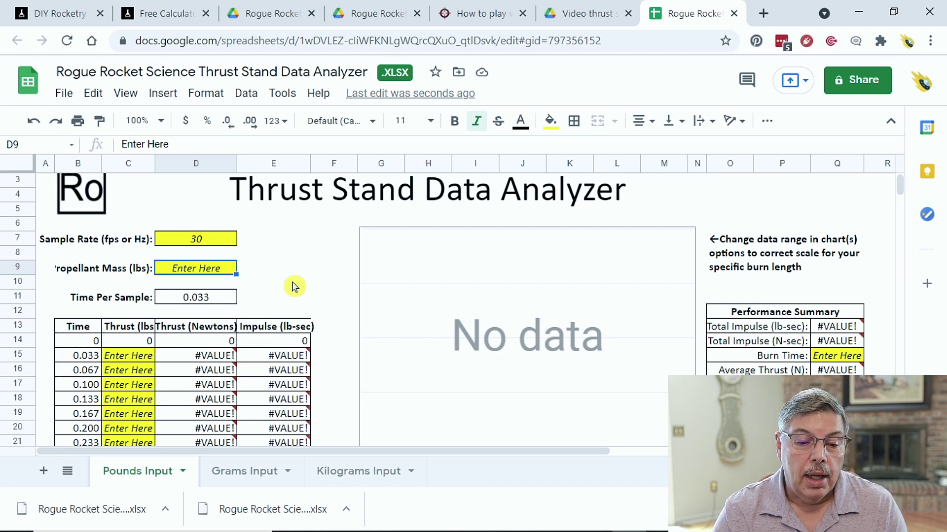
mouse_move(126, 360)
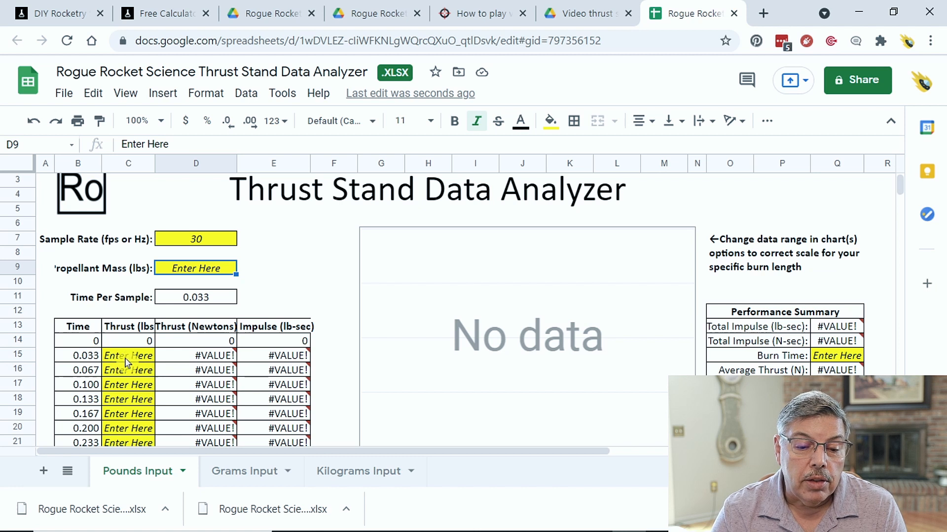
mouse_move(133, 350)
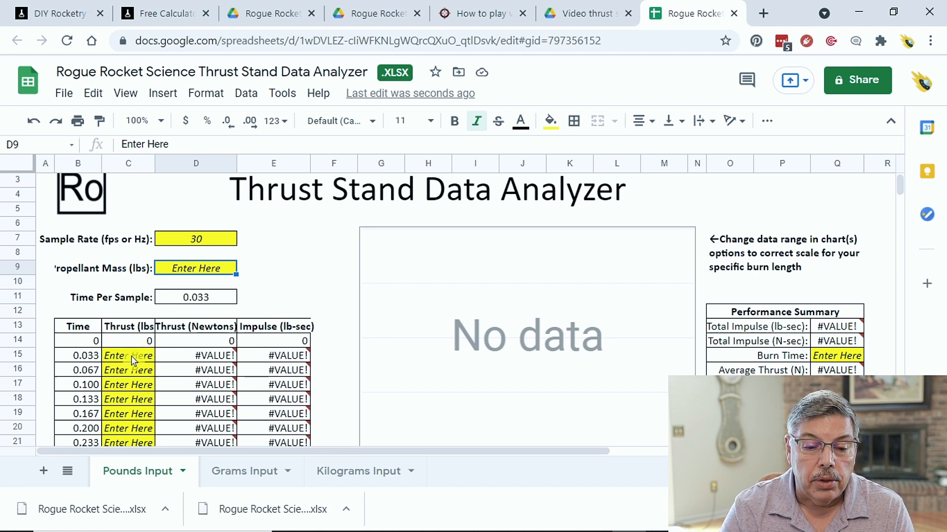
left_click(128, 355)
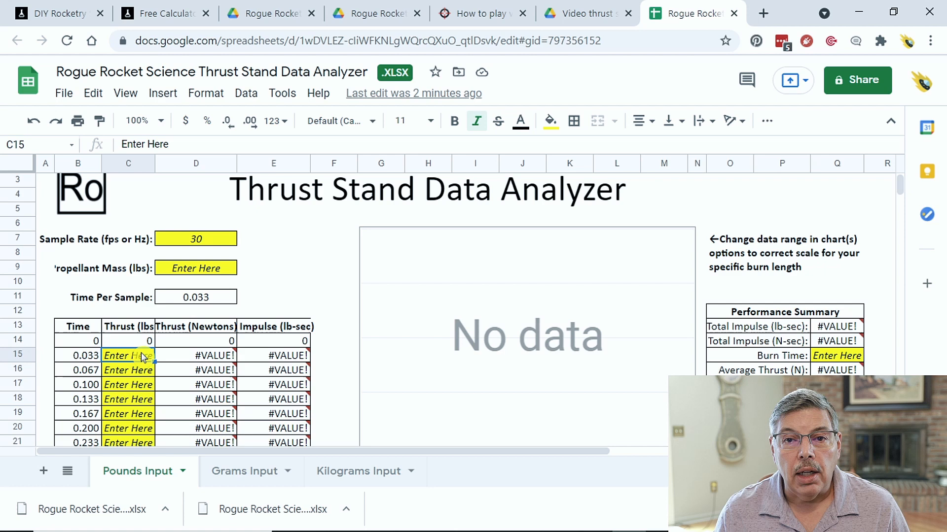
left_click(445, 13)
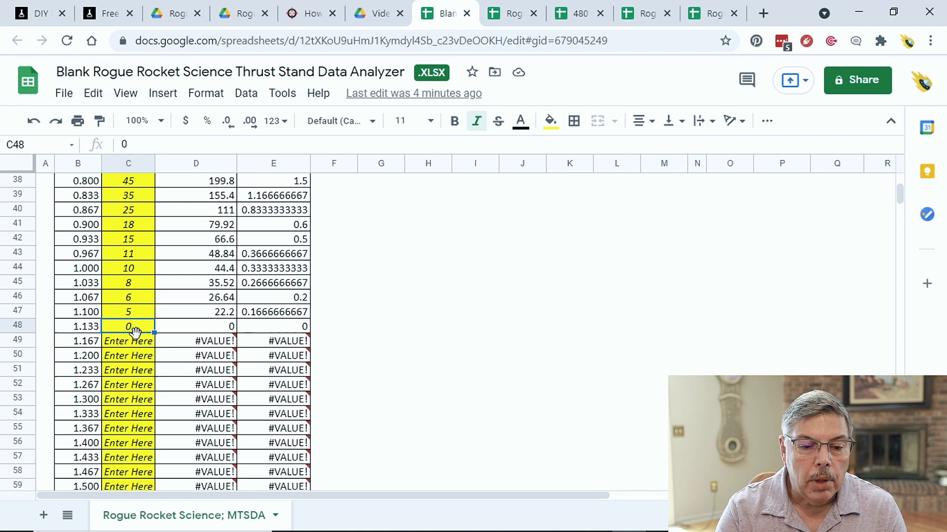
mouse_move(143, 315)
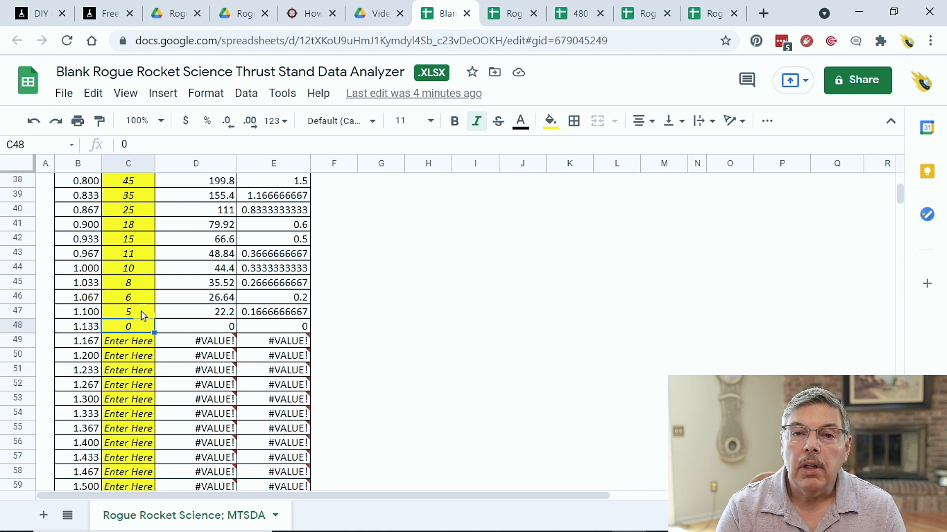
mouse_move(105, 314)
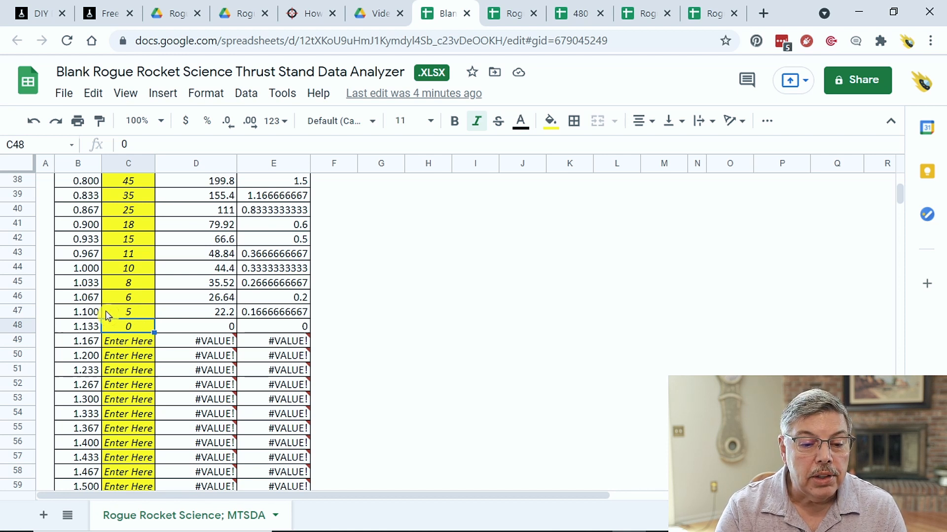
mouse_move(103, 297)
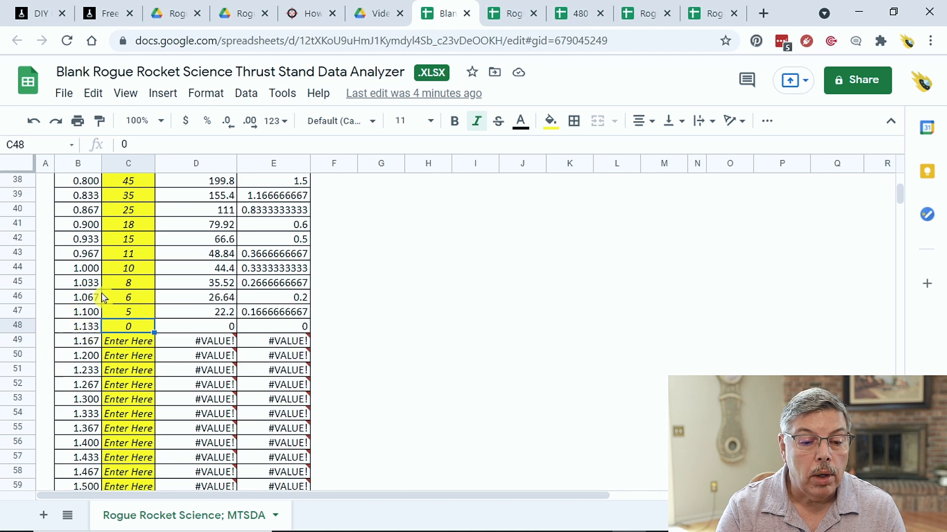
mouse_move(696, 298)
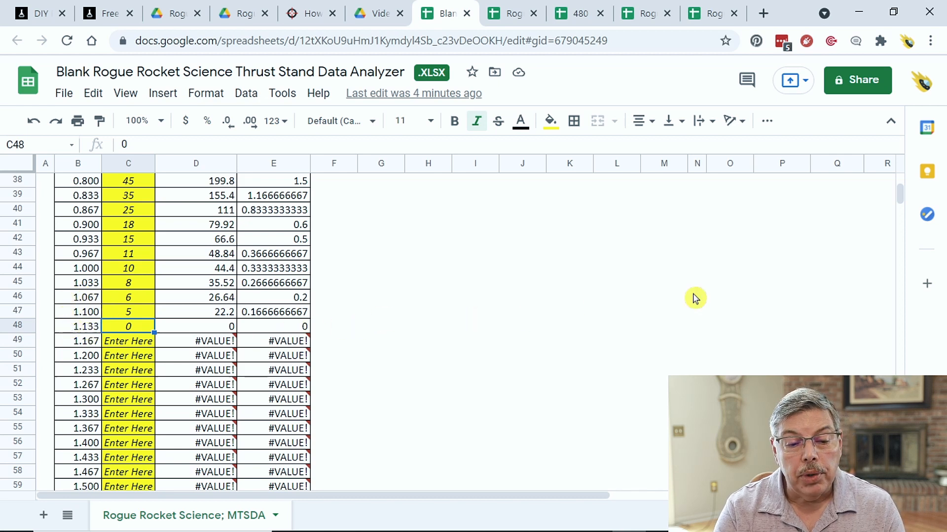
scroll("up", 3)
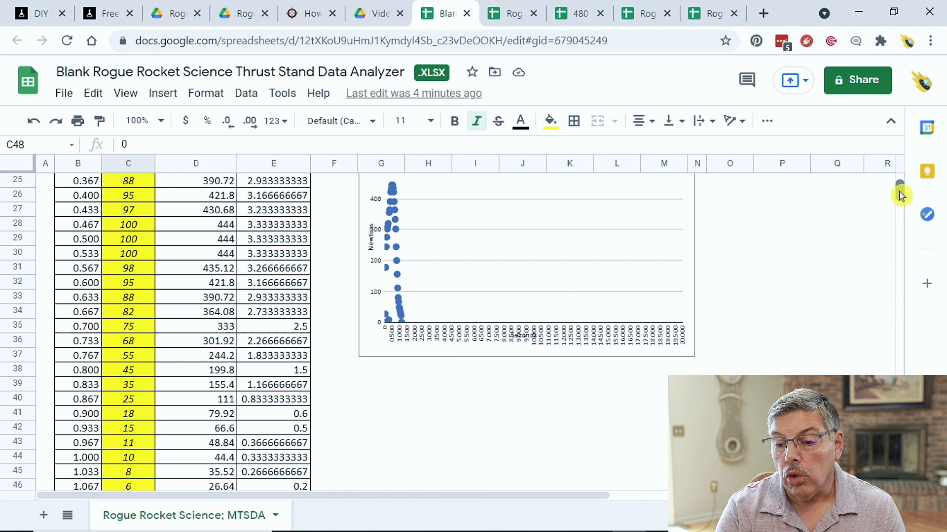
Enter 1.10 as the Burn Time in cell Q15
scroll("up", 3)
type("1.1")
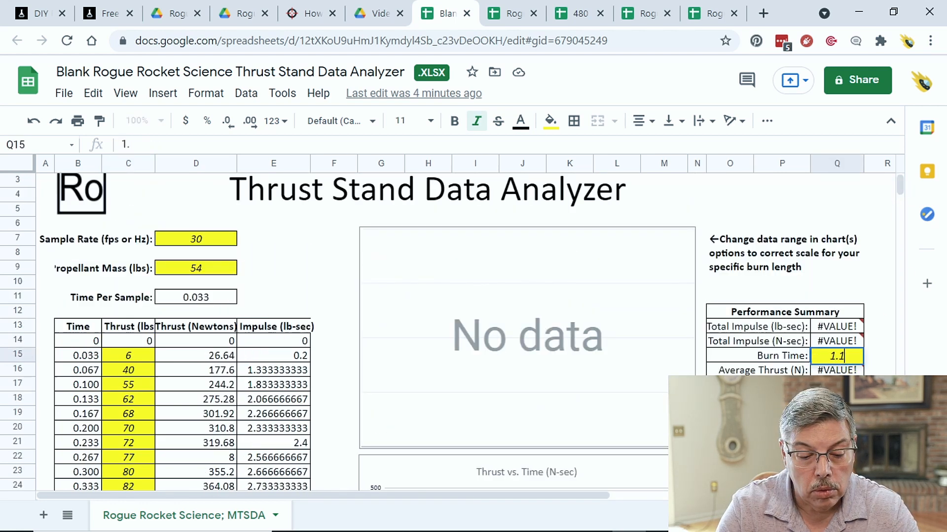
type("0")
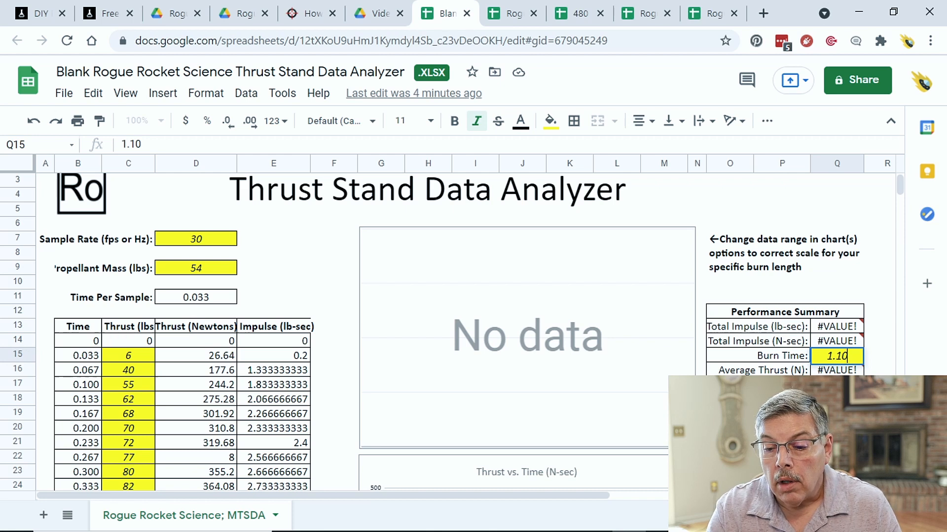
scroll("down", 3)
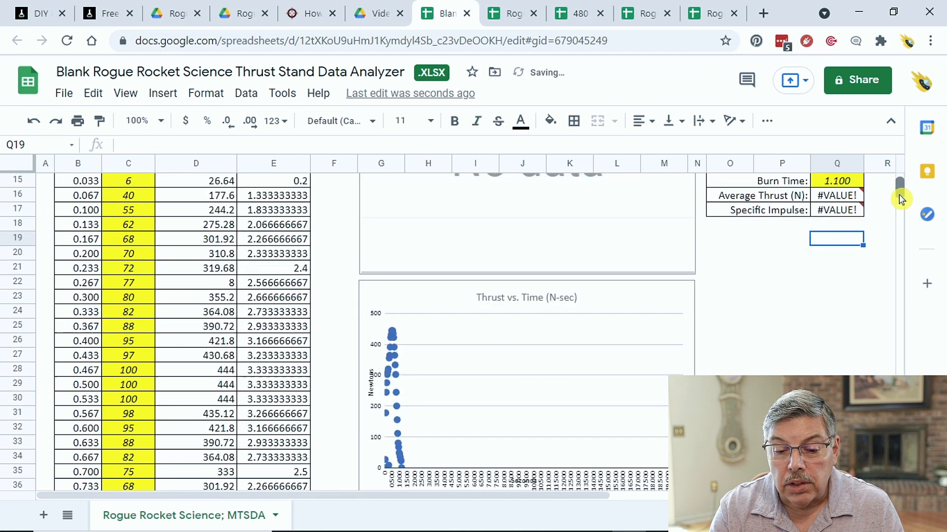
scroll("down", 3)
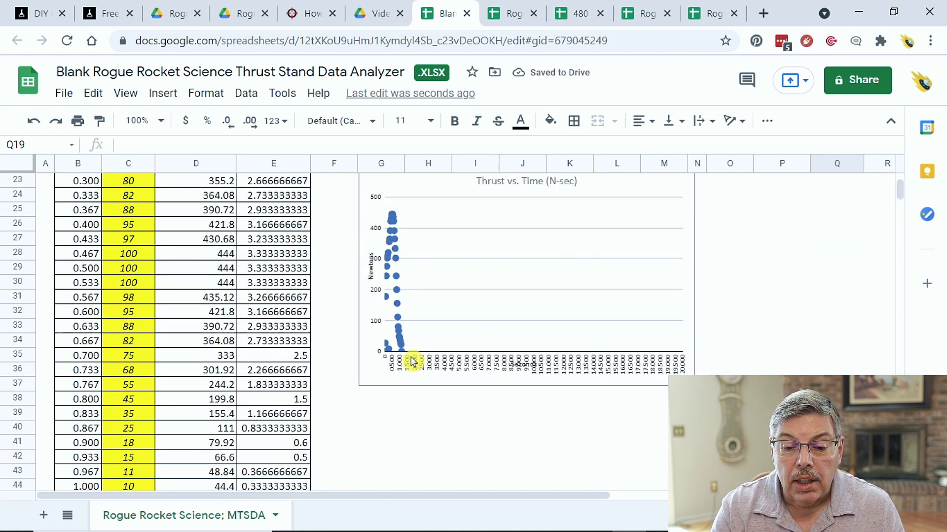
mouse_move(712, 347)
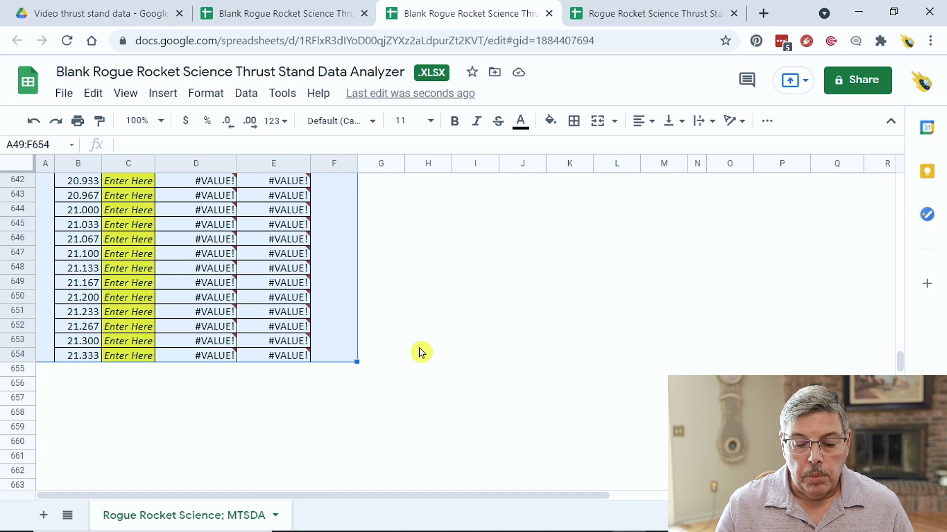
mouse_move(343, 312)
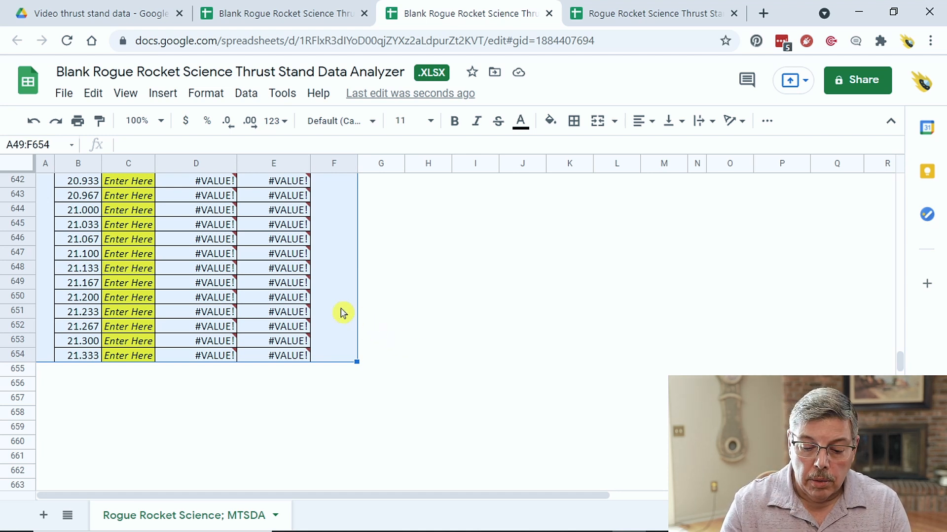
Delete placeholder rows 49–654 from the selected A49:F654 range
right_click(341, 312)
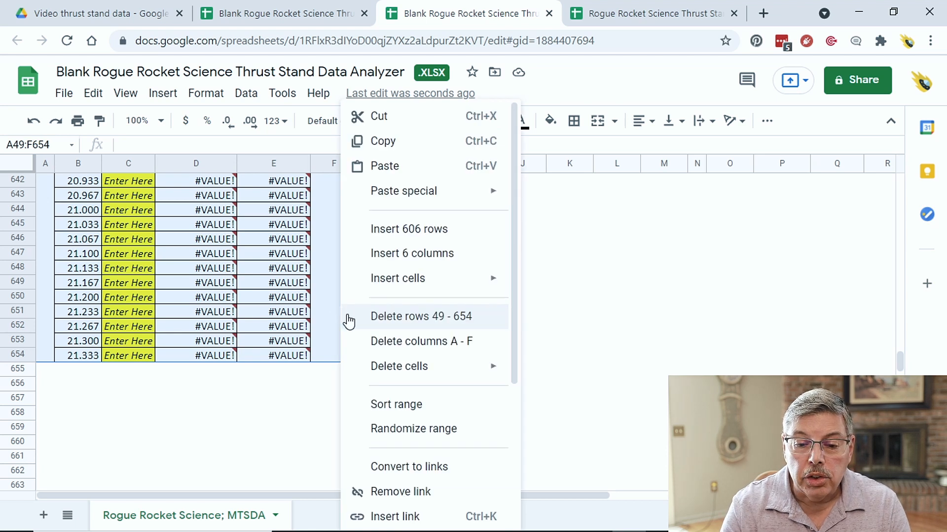
mouse_move(405, 323)
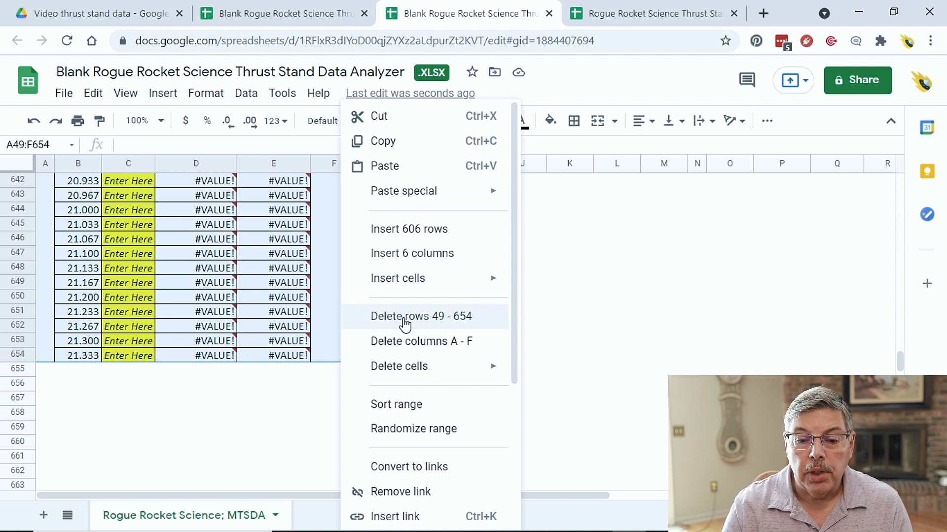
left_click(420, 315)
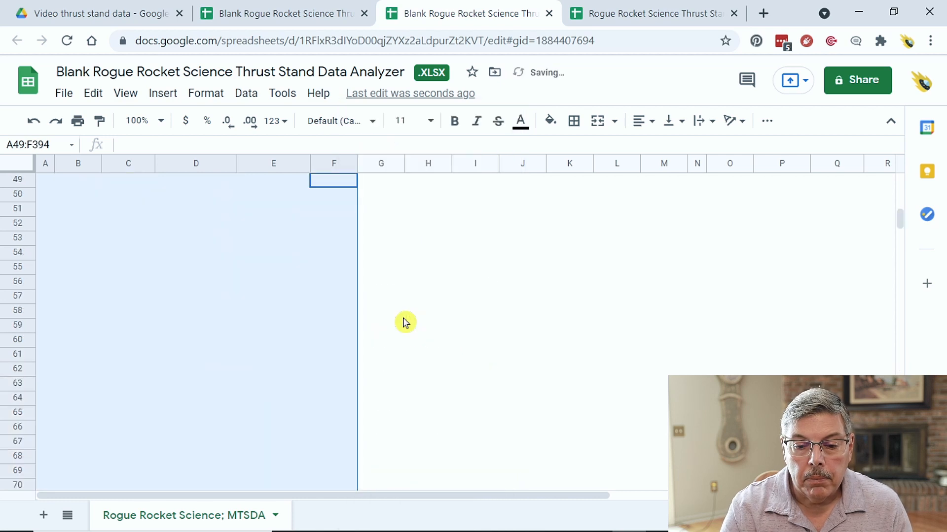
mouse_move(860, 269)
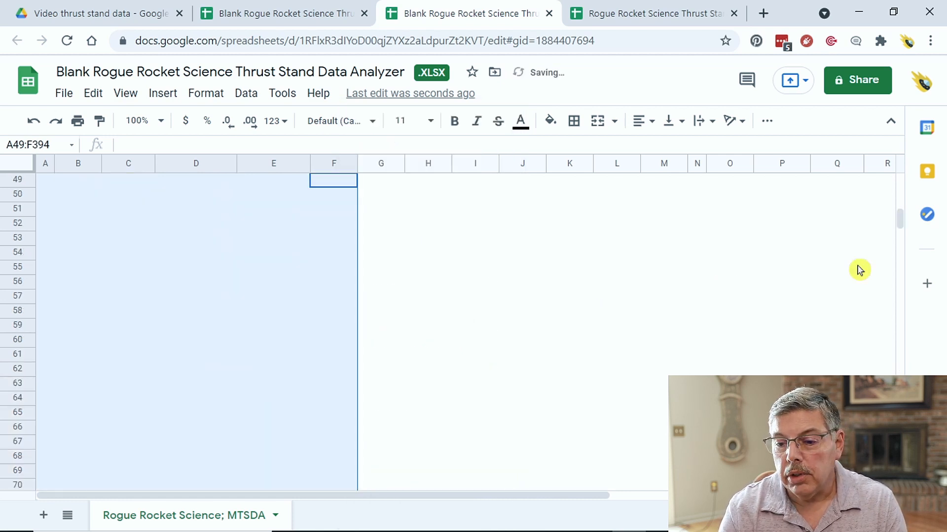
Review the charts and summary, then switch to the 480 Case Flexi-fuel #19 tab
scroll("up", 3)
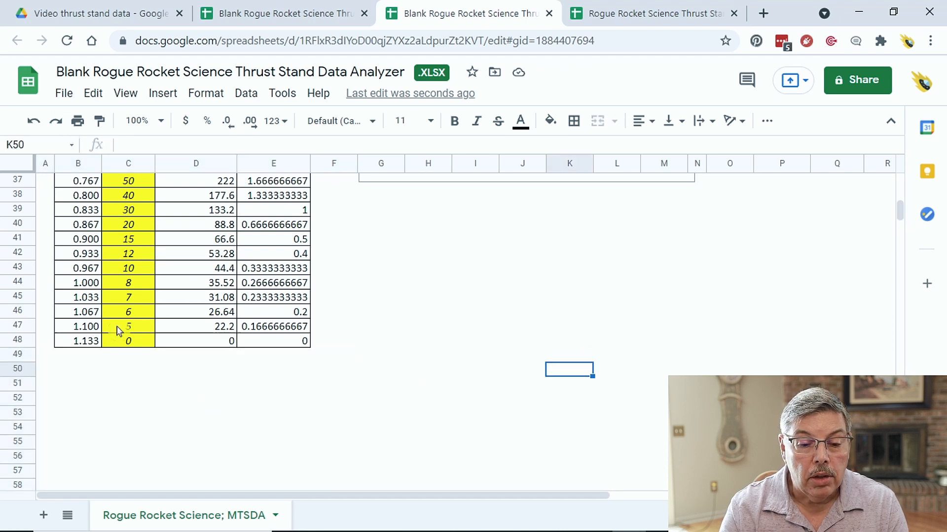
mouse_move(866, 258)
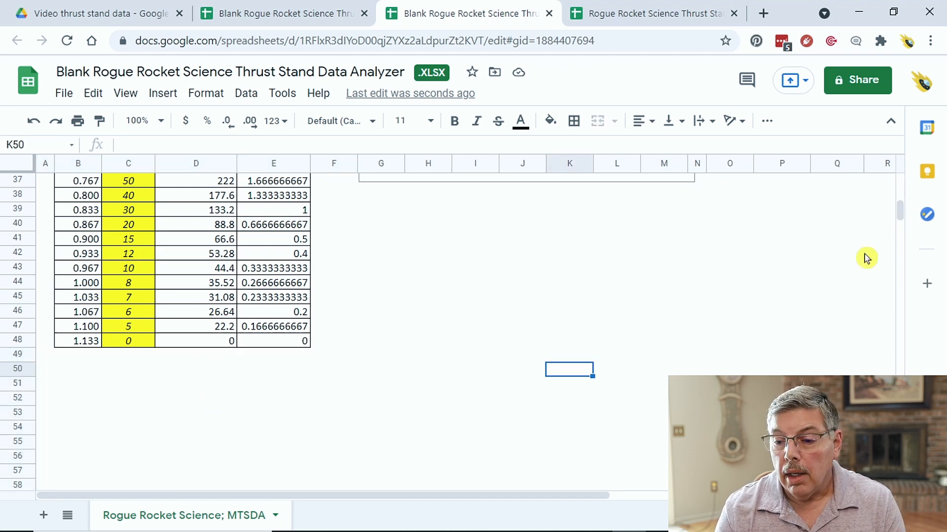
scroll("up", 3)
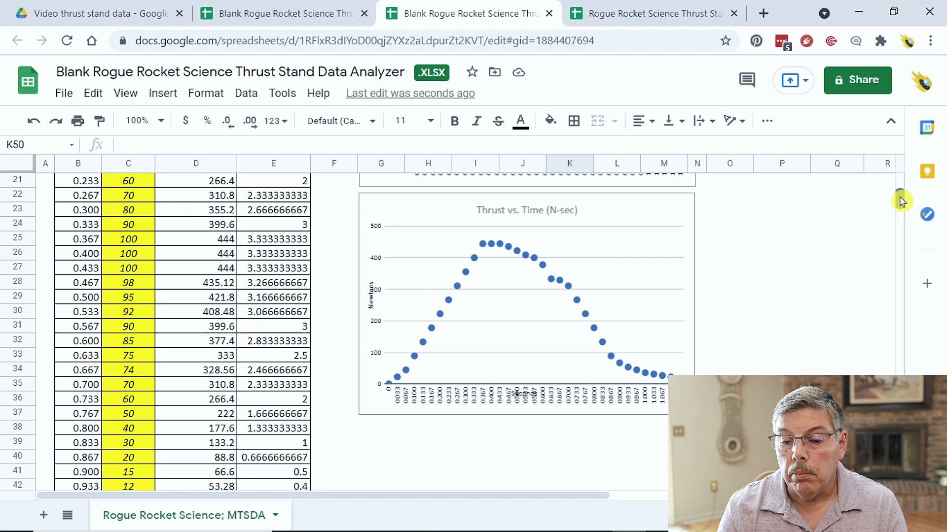
scroll("up", 3)
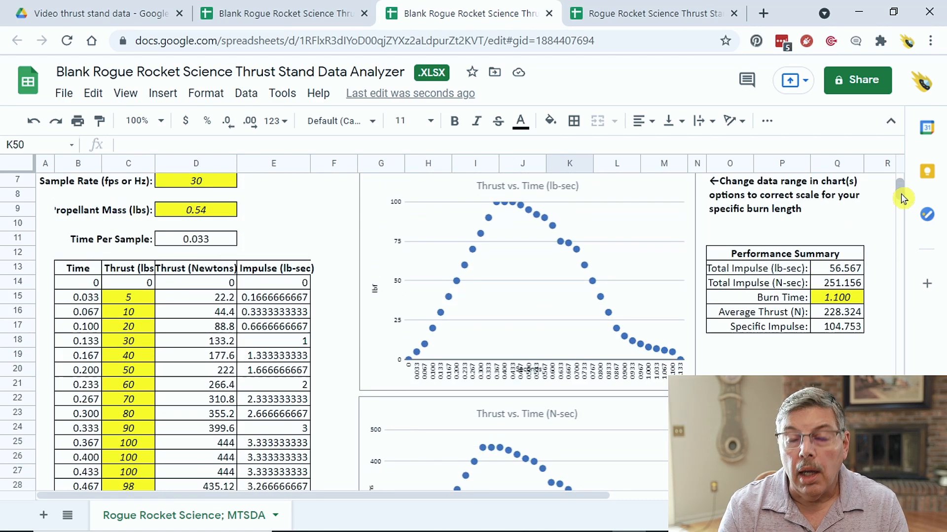
left_click(603, 13)
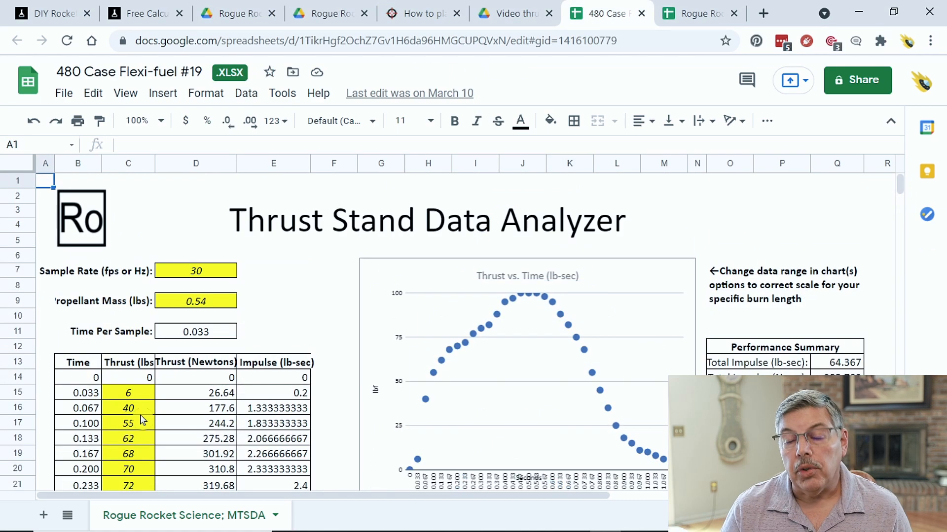
mouse_move(564, 337)
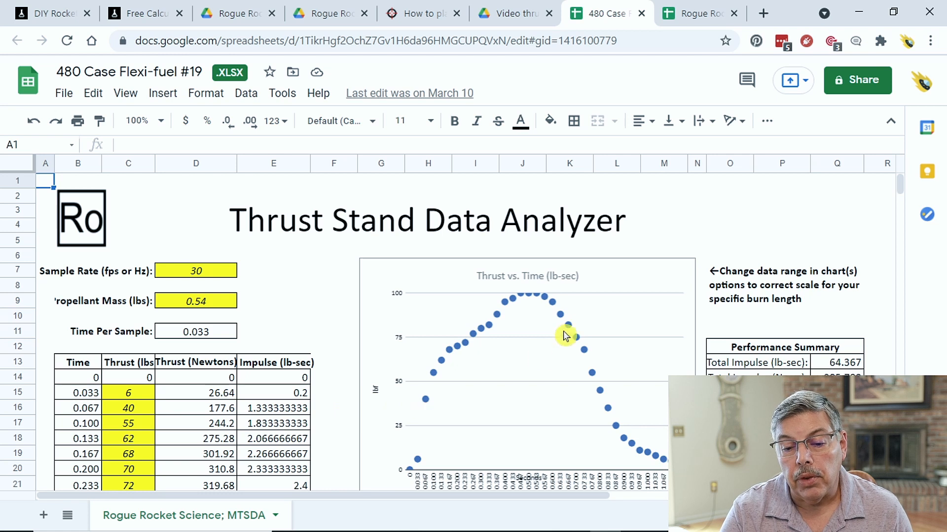
mouse_move(576, 317)
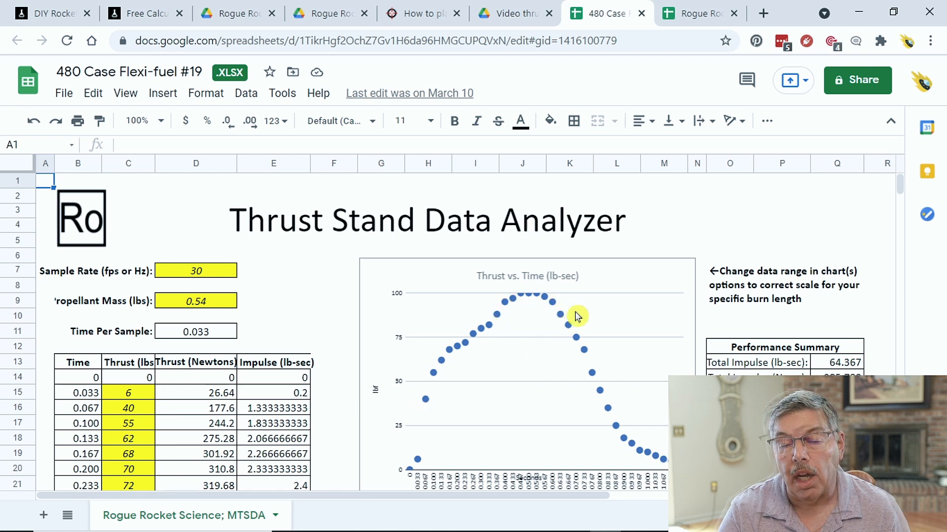
mouse_move(885, 369)
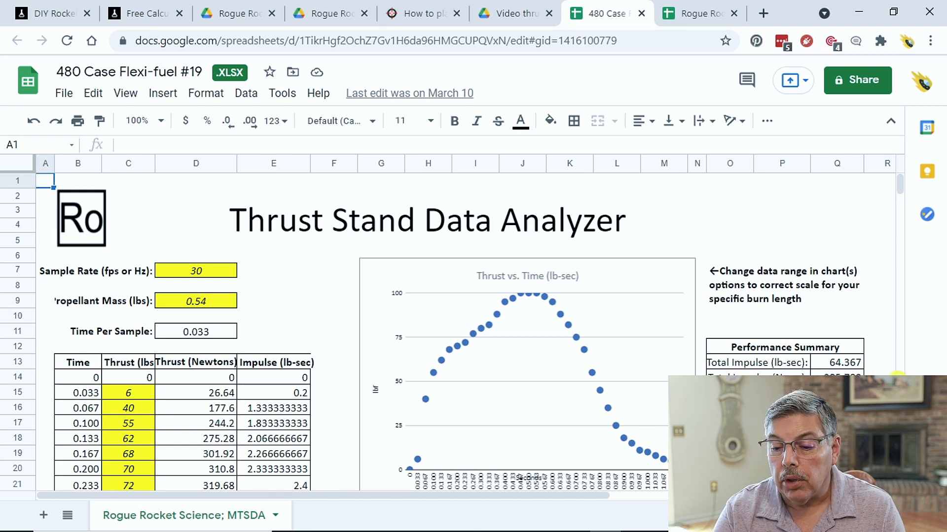
mouse_move(899, 189)
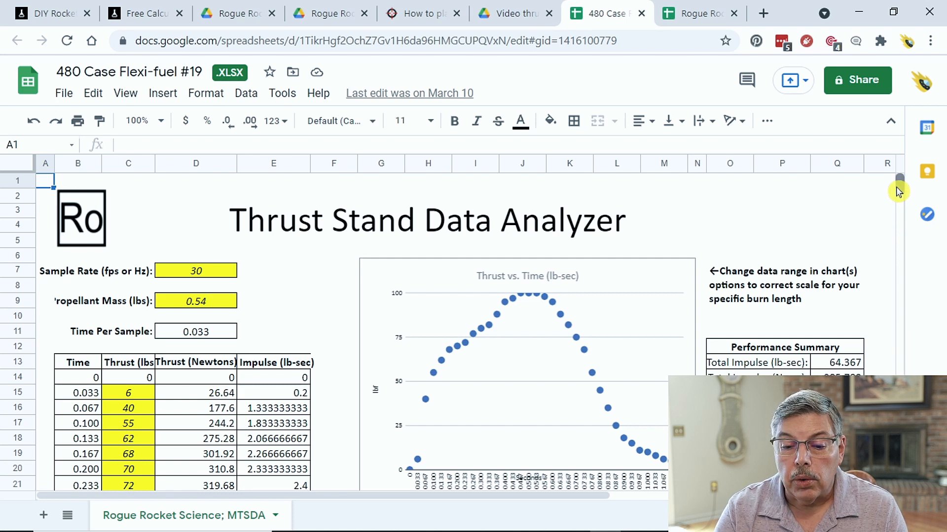
scroll("down", 3)
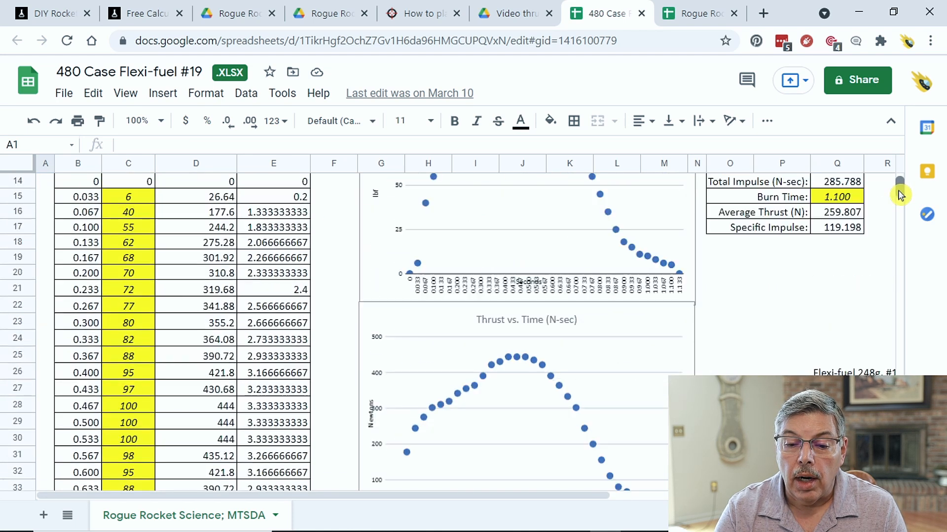
mouse_move(486, 344)
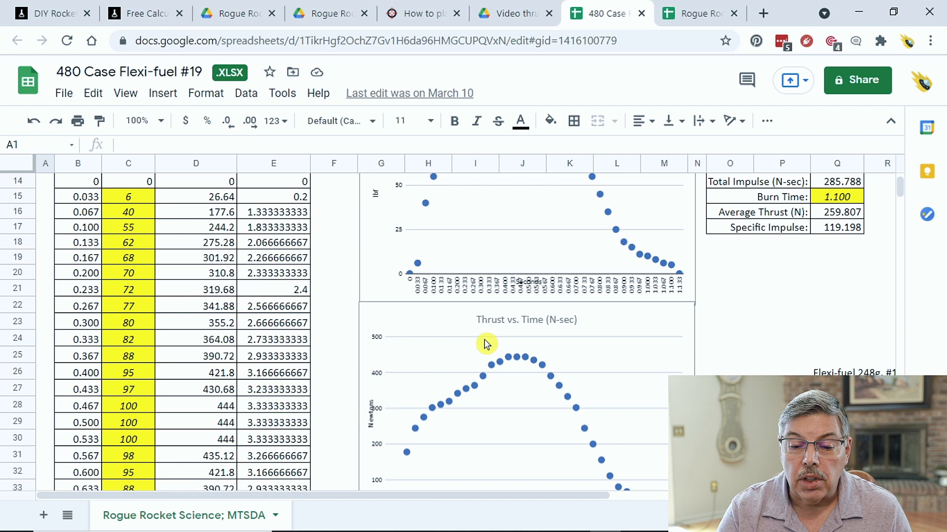
mouse_move(347, 403)
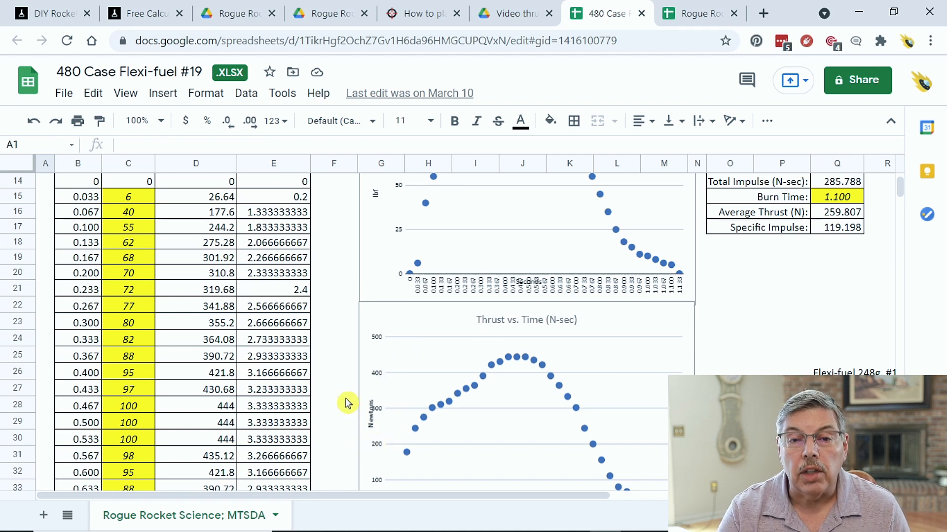